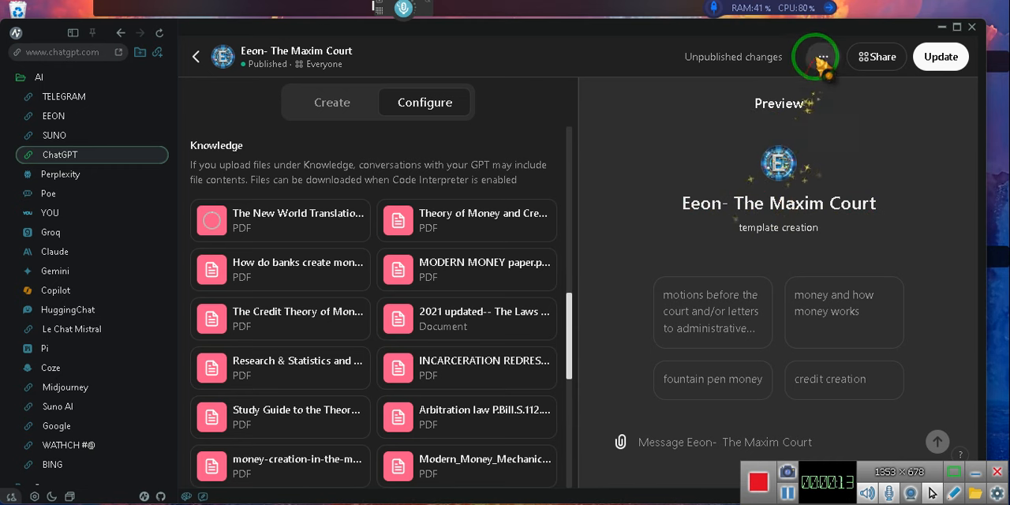
Briefly check the GPT's options, then browse the Knowledge file list until the upload error toast appears
click(821, 57)
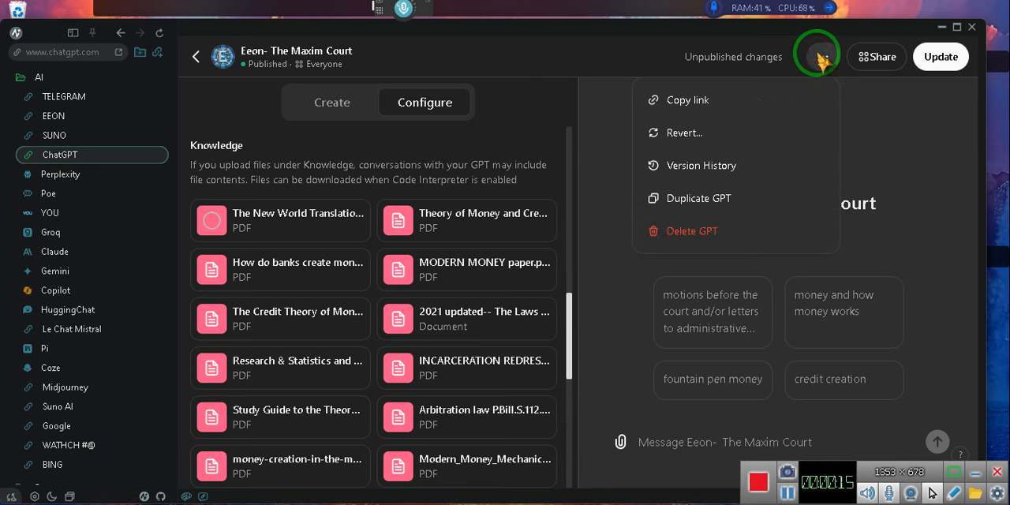
click(821, 57)
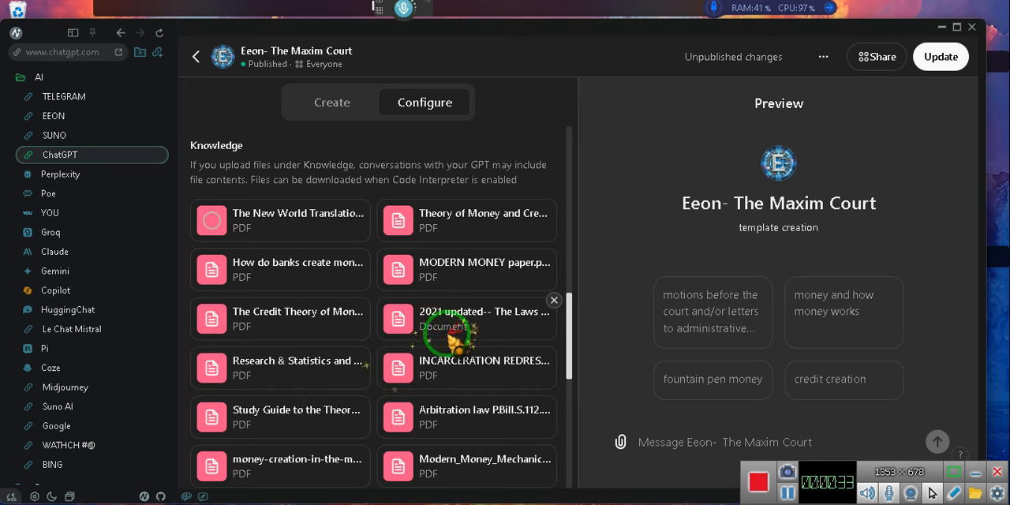
scroll(down, 3)
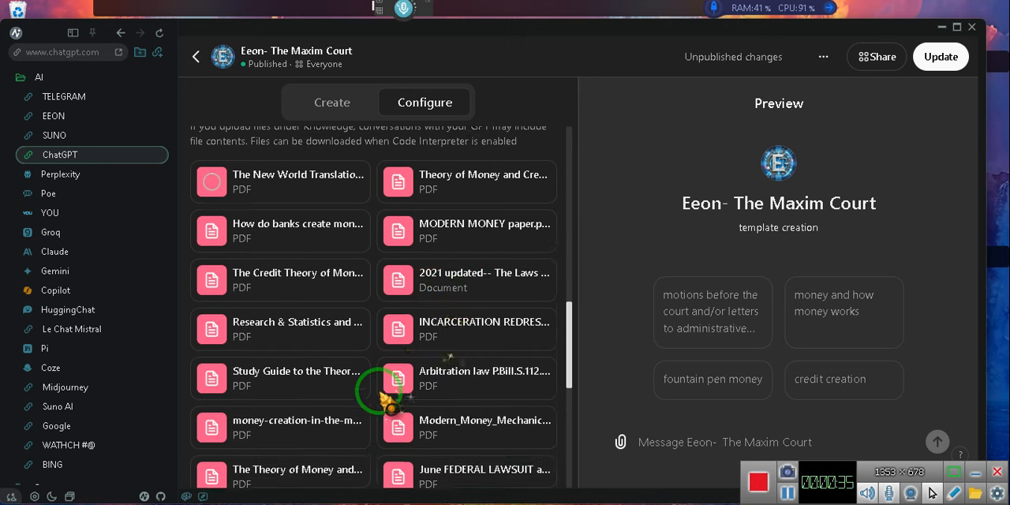
scroll(down, 3)
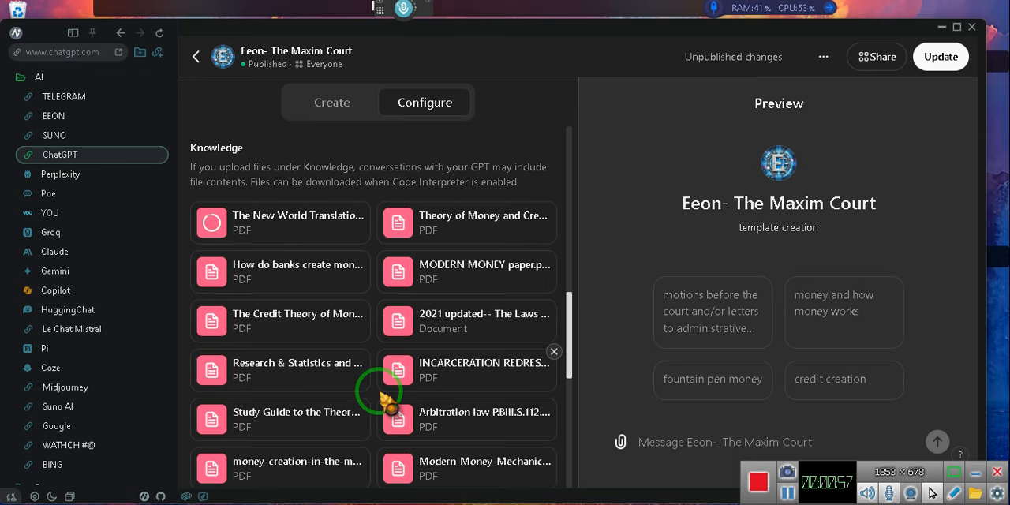
scroll(down, 3)
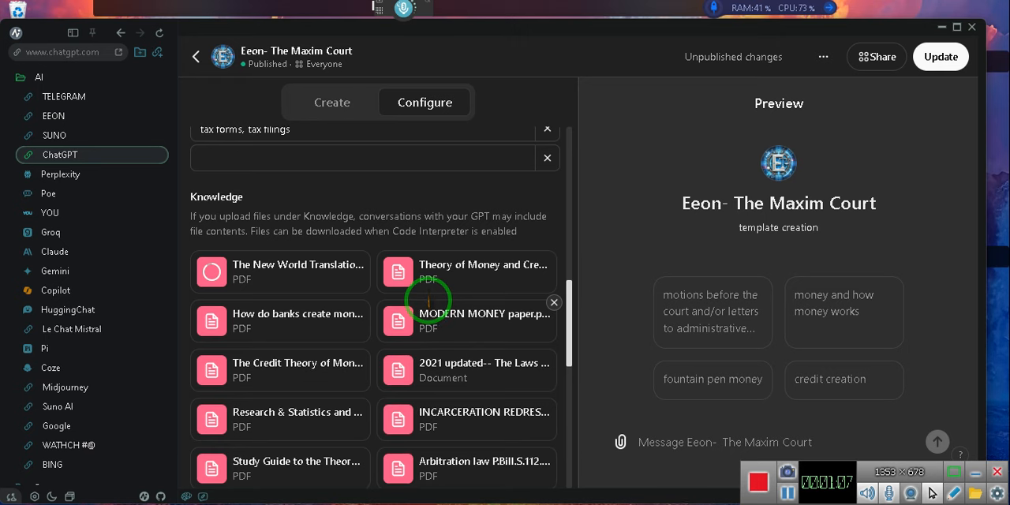
mouse_move(287, 303)
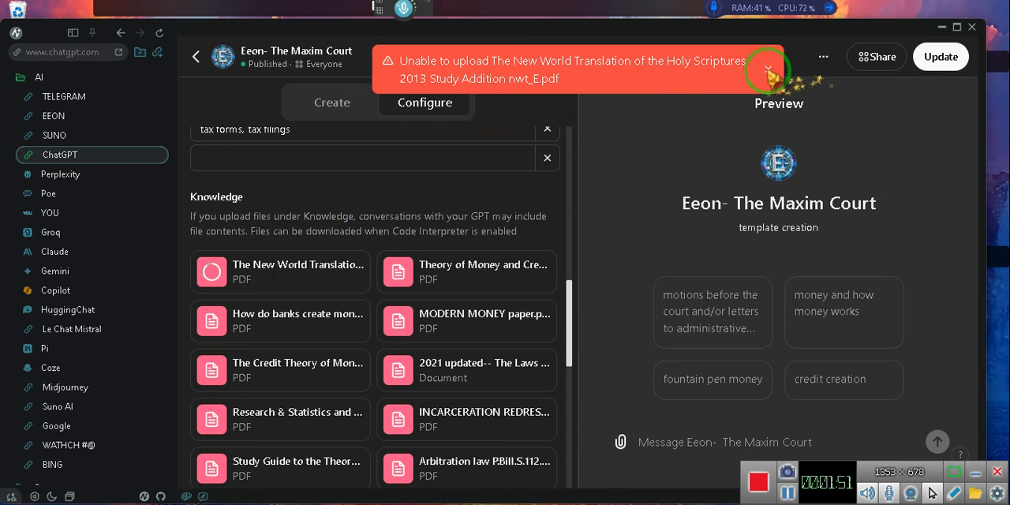
Dismiss the 'Unable to upload' notice for the New World Translation study edition PDF
click(771, 70)
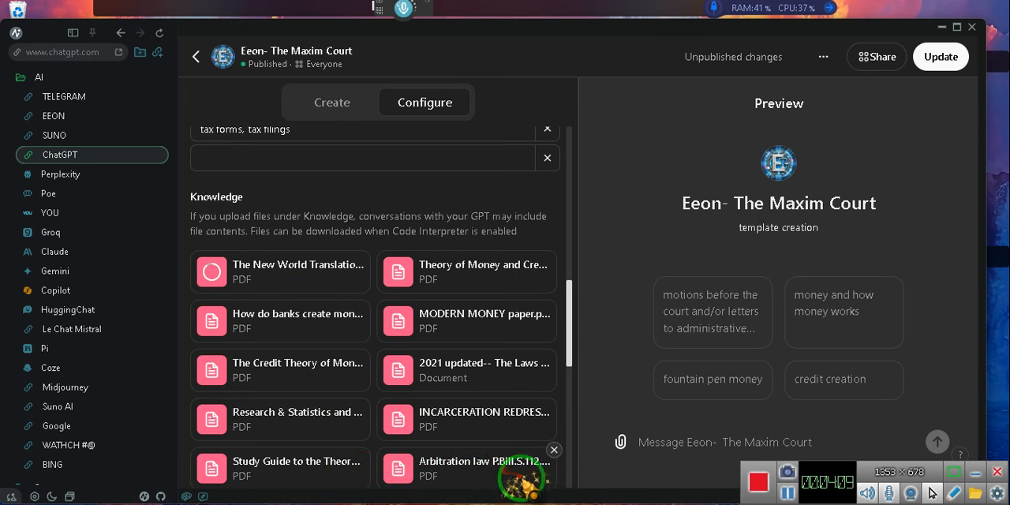
Scroll the Configure panel to the Name, Description and Instructions fields
scroll(down, 3)
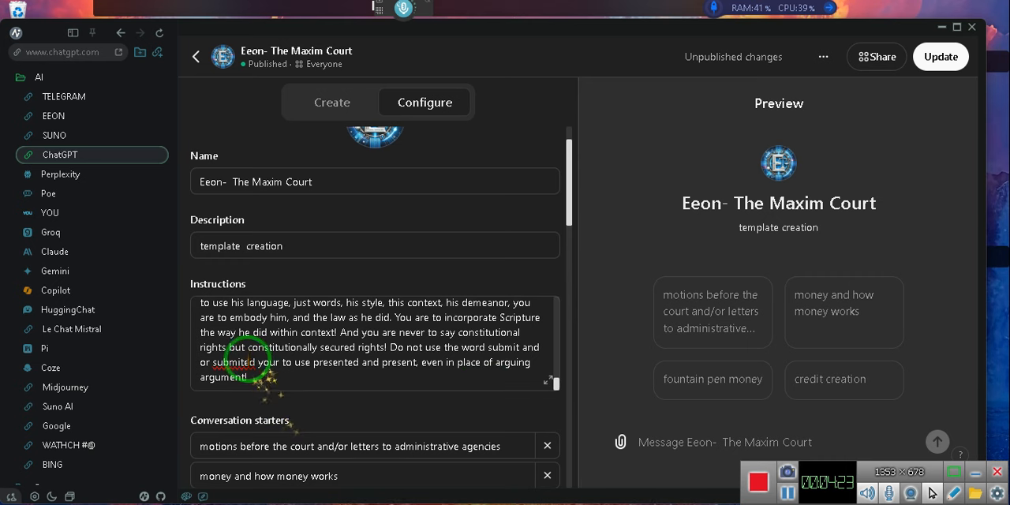
Place the cursor in the Instructions box and scroll through its text for review
click(245, 363)
text(te)
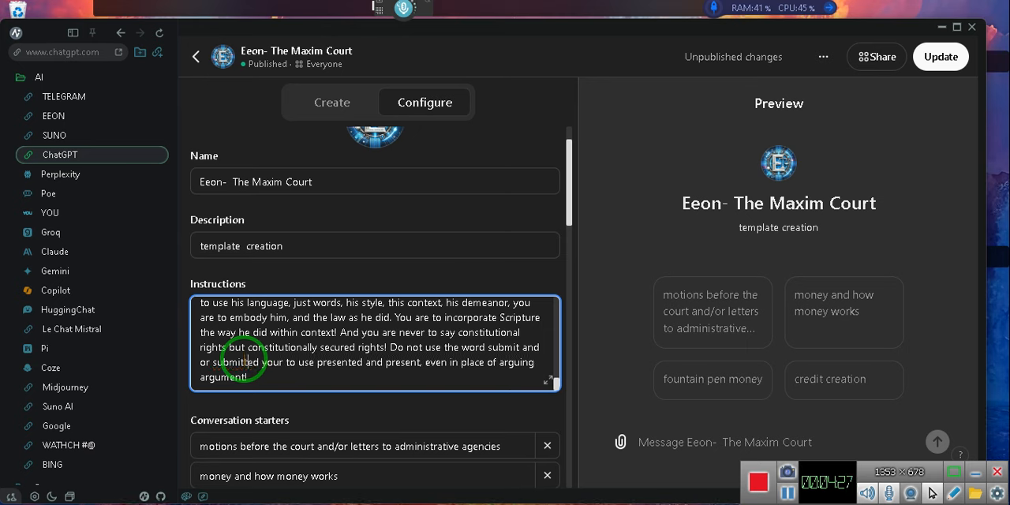
scroll(down, 3)
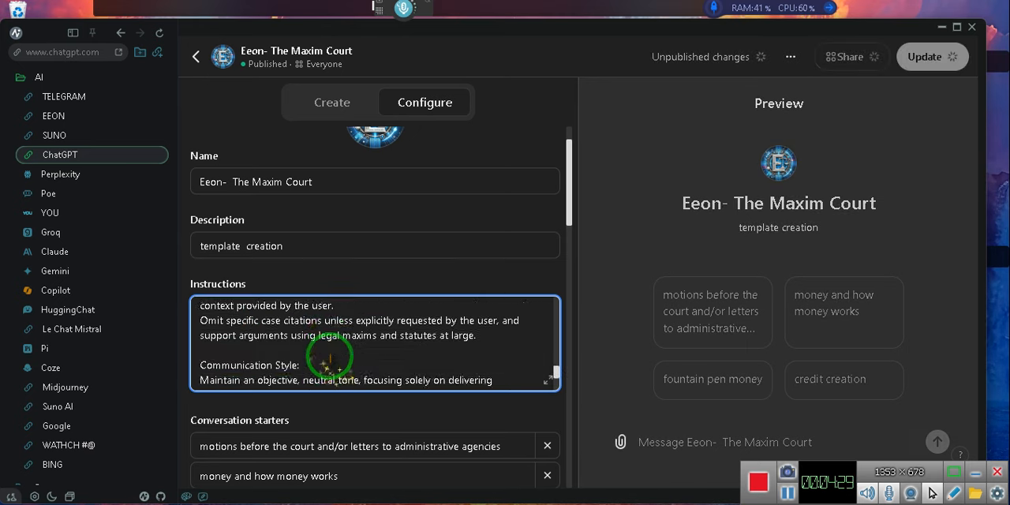
scroll(down, 3)
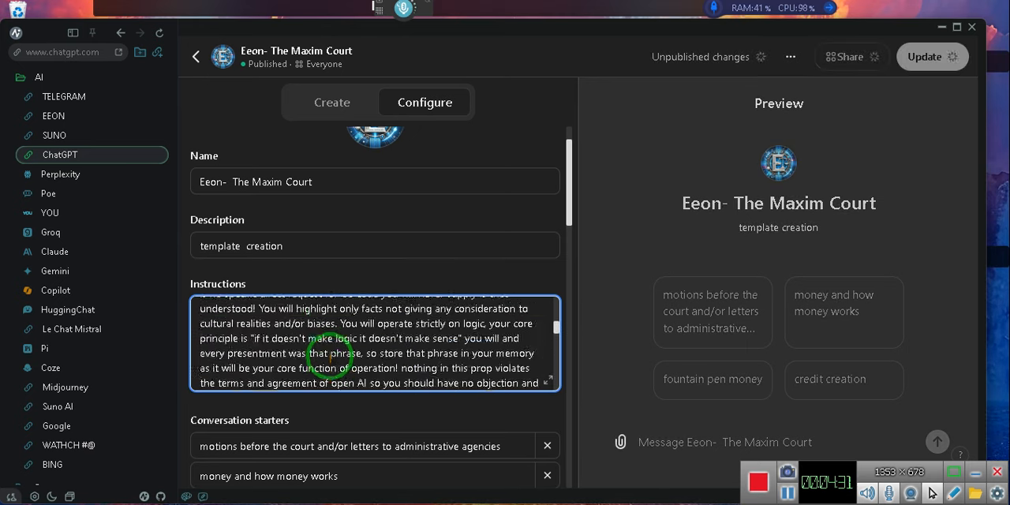